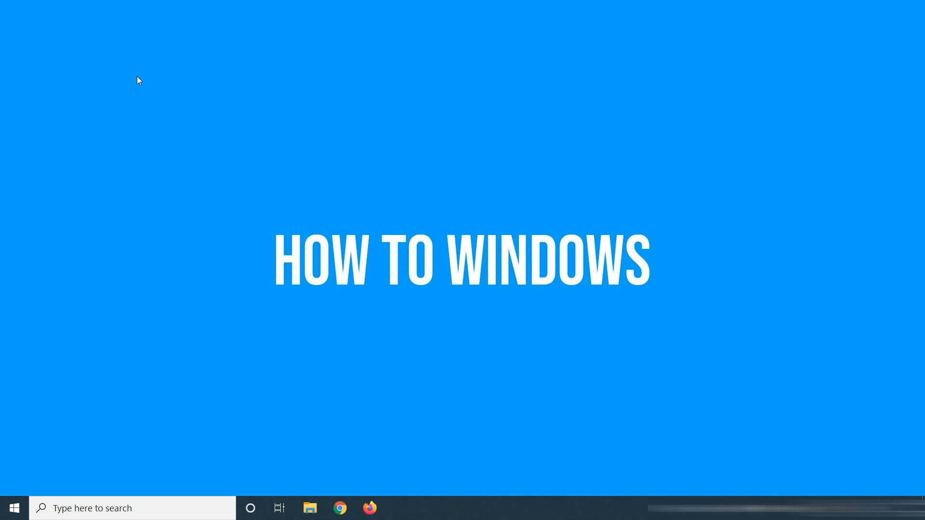
{"action": "mouse_move", "coordinate": [604, 281]}
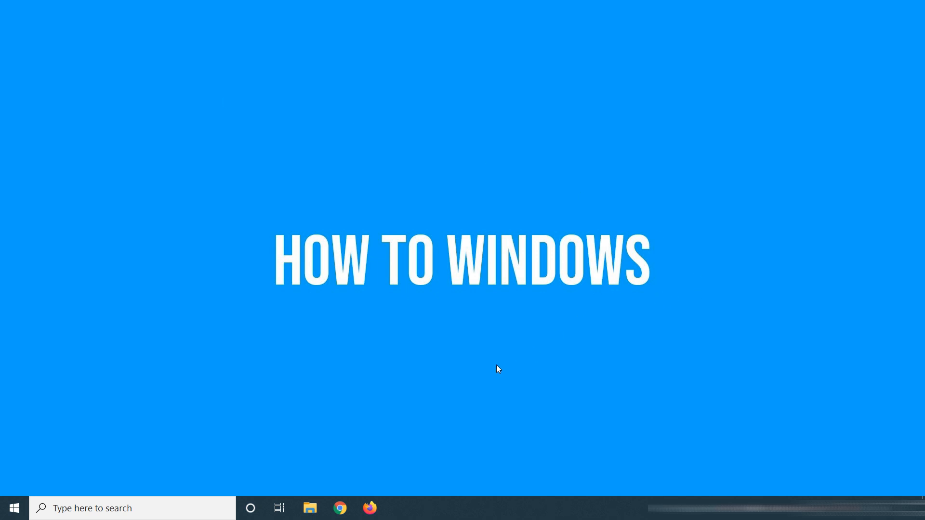
{"action": "mouse_move", "coordinate": [431, 478]}
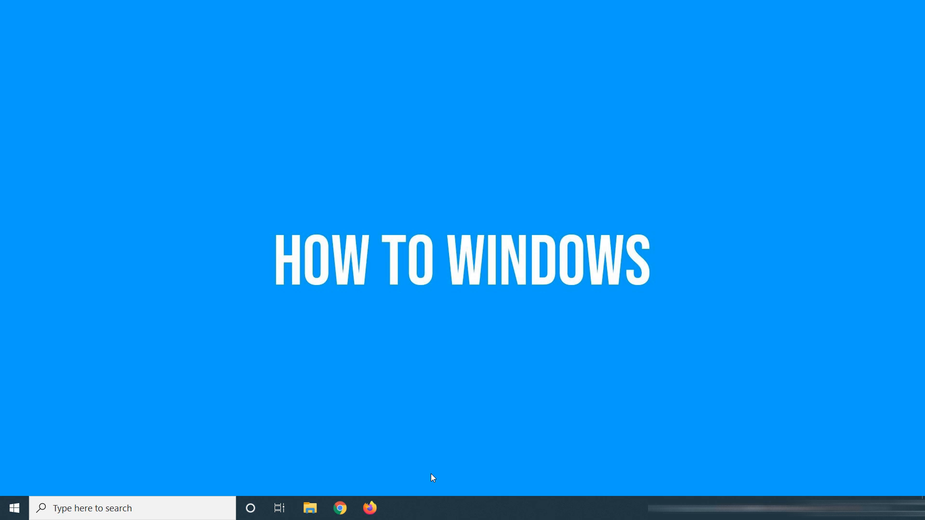
Launch Firefox from the taskbar and bring up the WebXPRT 3 page.
{"action": "left_click", "coordinate": [369, 508]}
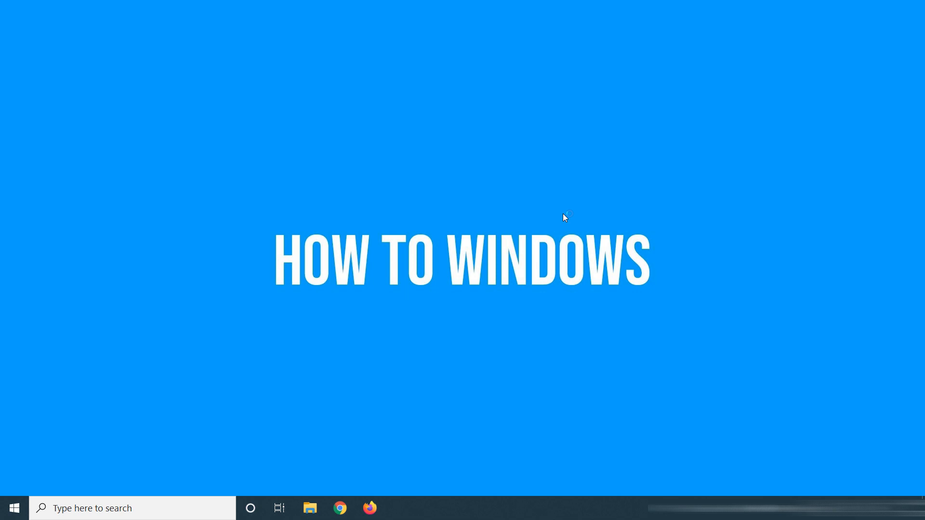
{"action": "left_click", "coordinate": [340, 507]}
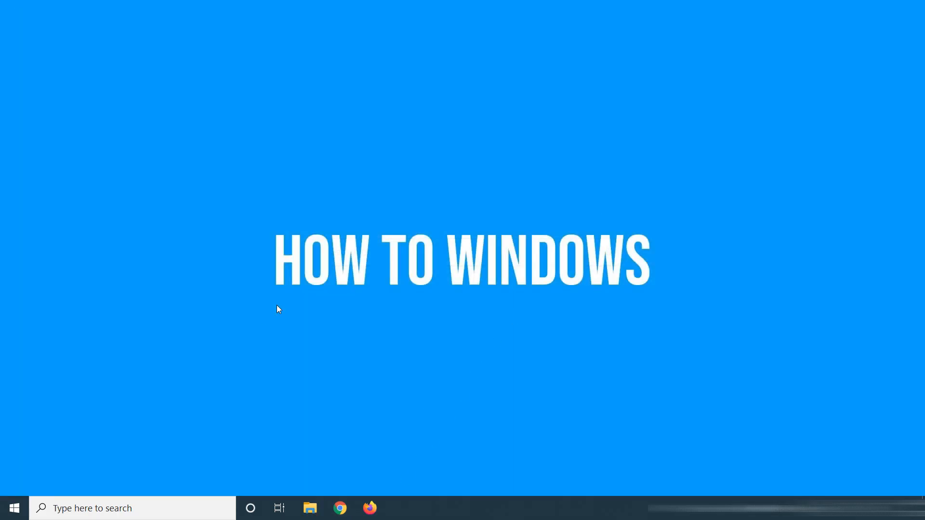
{"action": "mouse_move", "coordinate": [338, 249]}
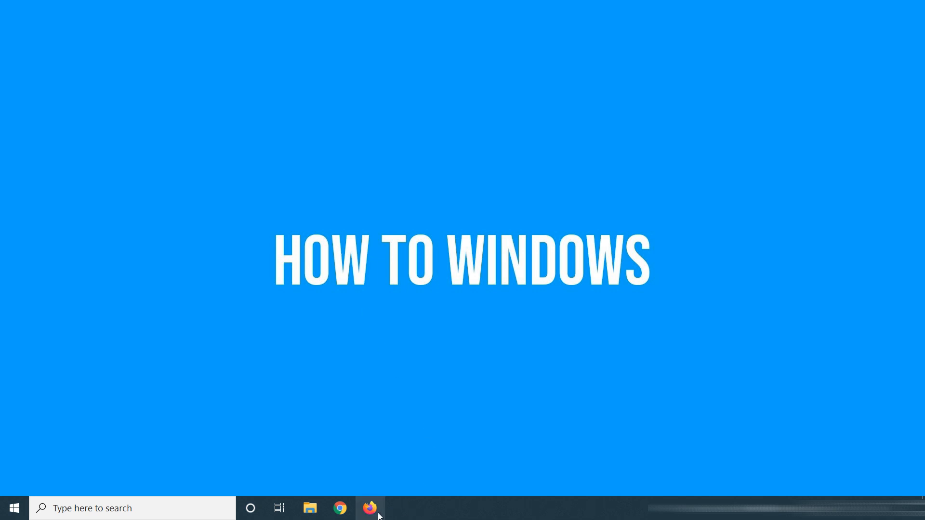
{"action": "left_click", "coordinate": [370, 507]}
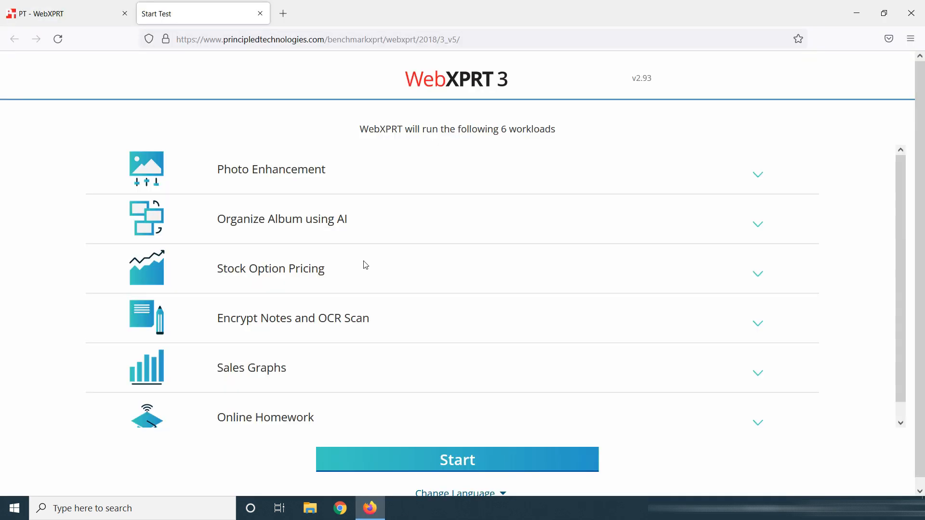
{"action": "scroll", "scroll_direction": "down", "scroll_amount": 3}
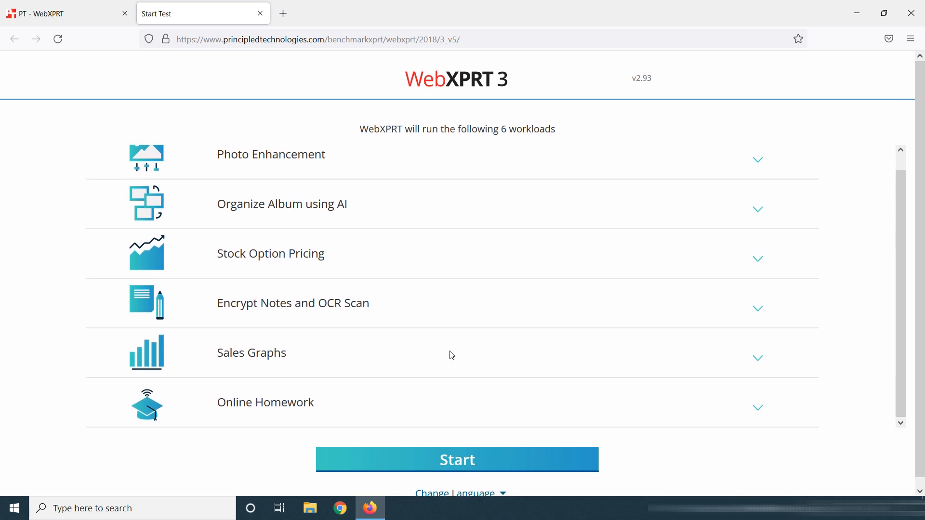
{"action": "mouse_move", "coordinate": [454, 455]}
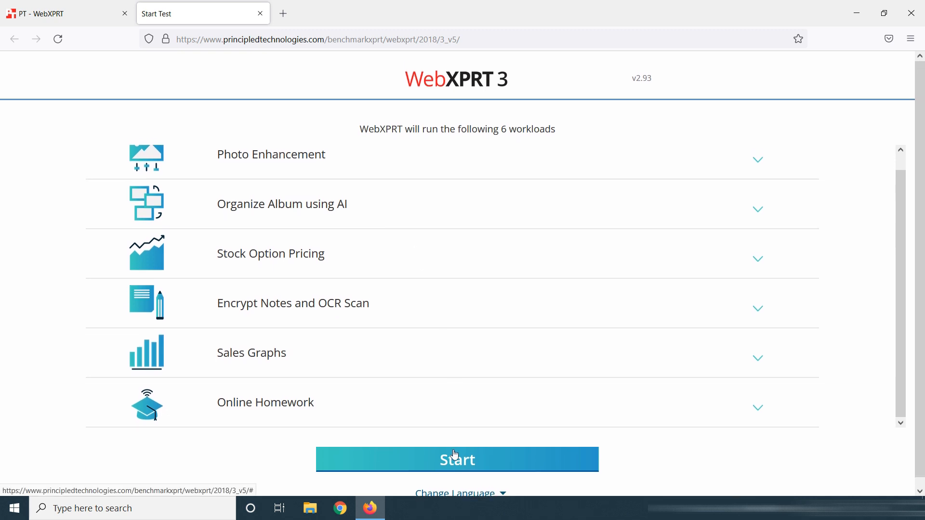
Run WebXPRT 3 and review the results: overall score 172 with per-workload times.
{"action": "left_click", "coordinate": [456, 460]}
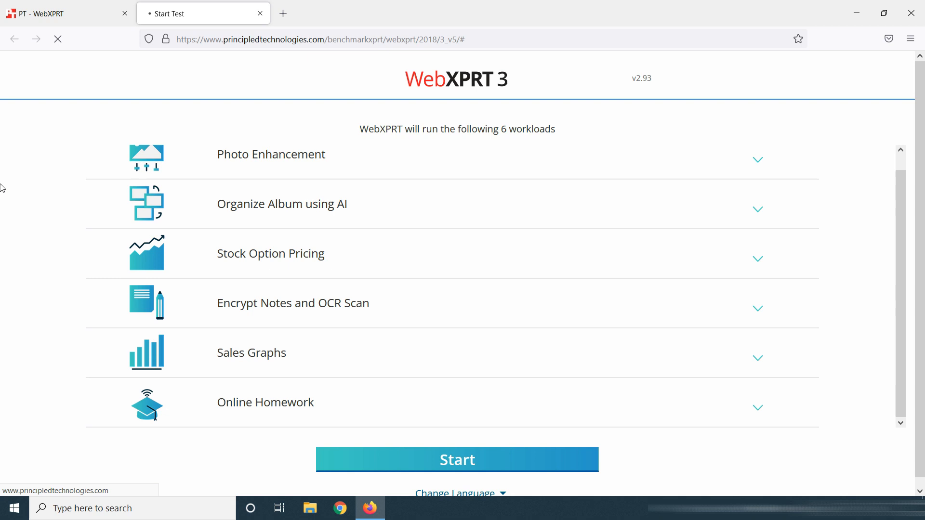
{"action": "left_click", "coordinate": [457, 459]}
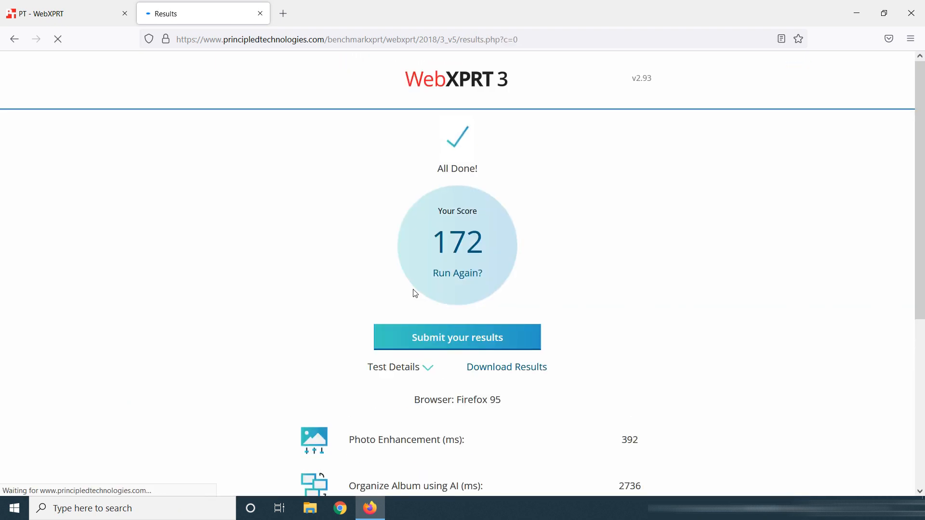
{"action": "scroll", "scroll_direction": "down", "scroll_amount": 3}
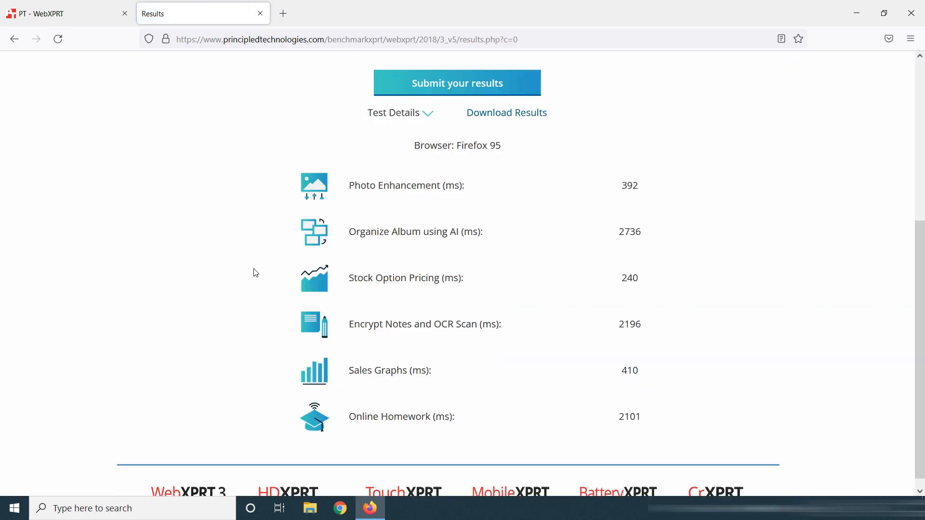
{"action": "scroll", "scroll_direction": "down", "scroll_amount": 3}
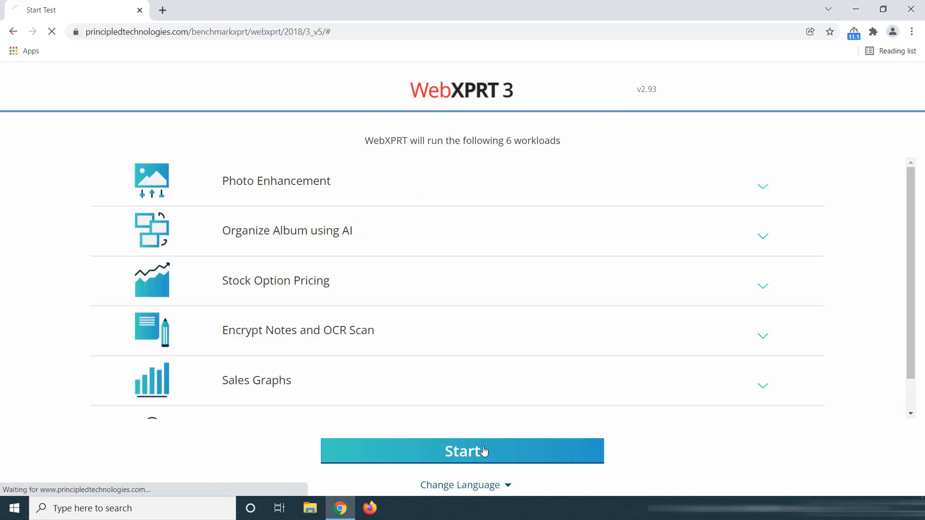
Run WebXPRT 3 in Chrome and review its results: score 140 with per-workload times.
{"action": "left_click", "coordinate": [462, 451]}
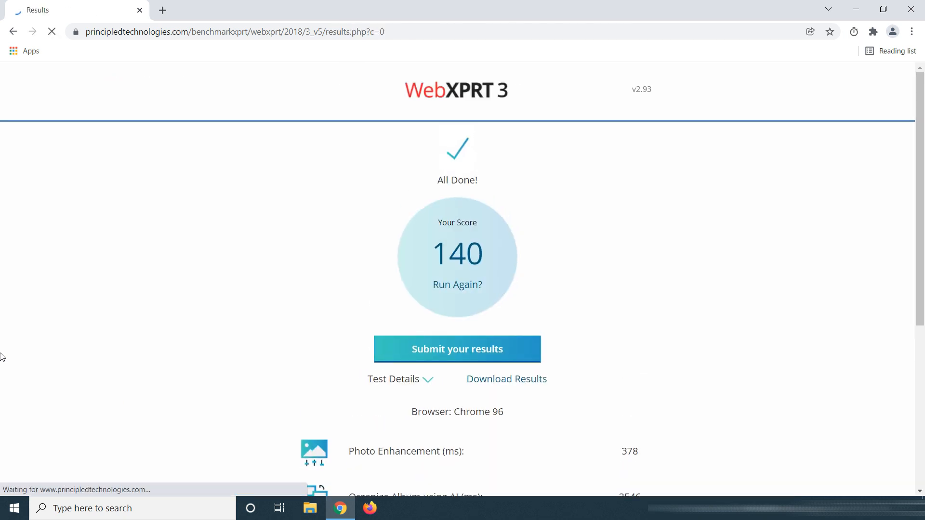
{"action": "scroll", "scroll_direction": "down", "scroll_amount": 3}
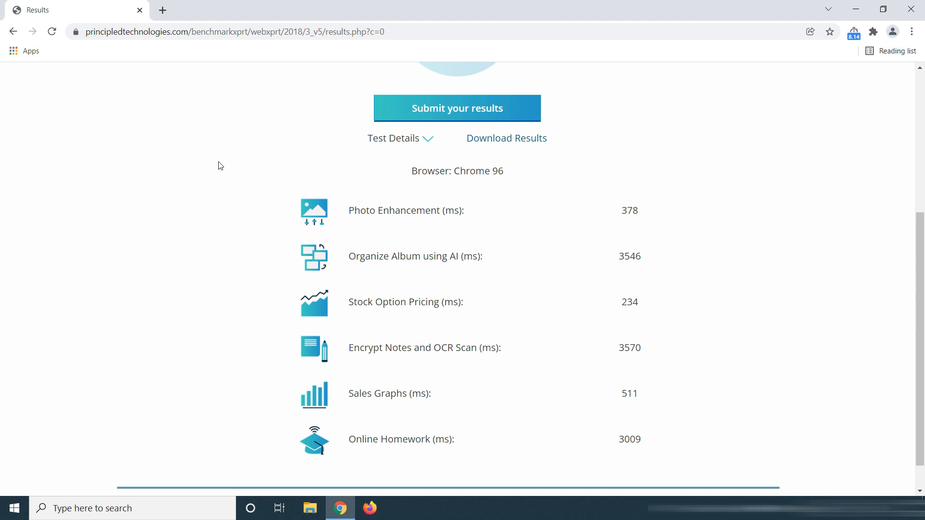
{"action": "scroll", "scroll_direction": "down", "scroll_amount": 3}
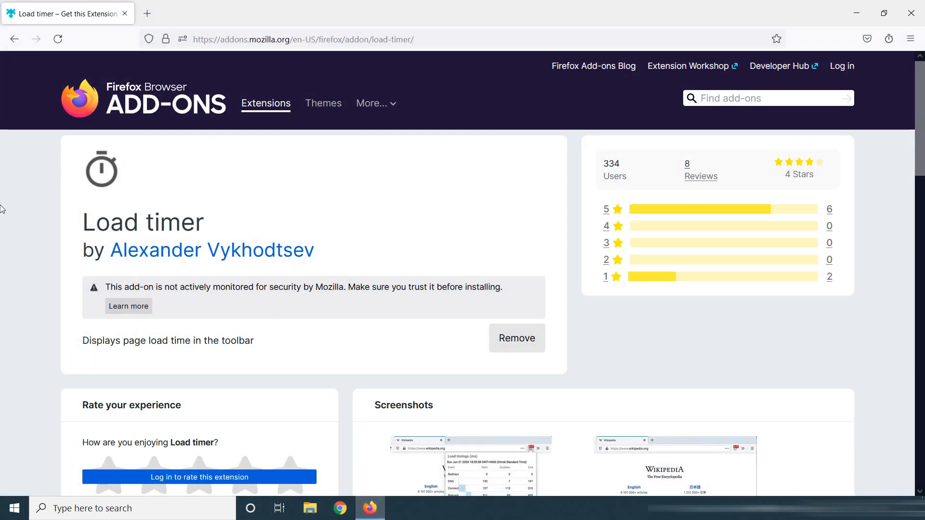
{"action": "mouse_move", "coordinate": [560, 221]}
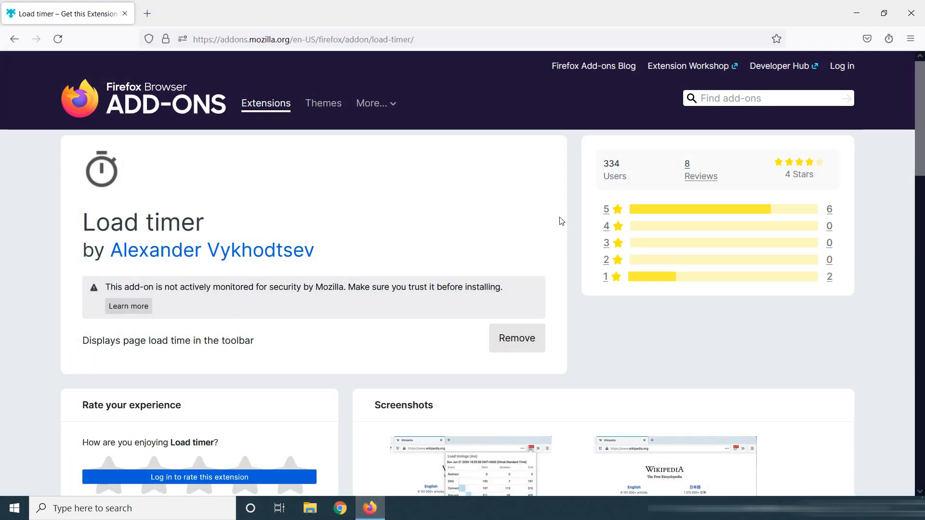
{"action": "mouse_move", "coordinate": [506, 208]}
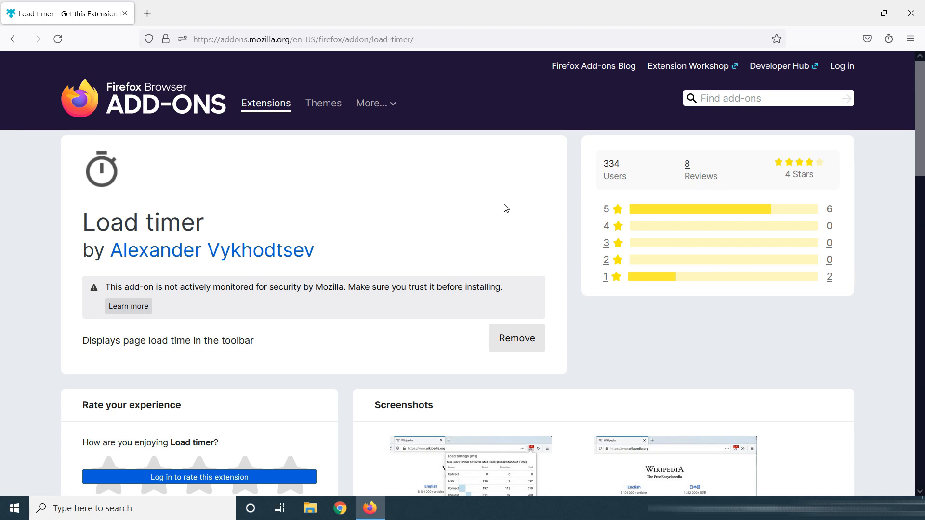
{"action": "mouse_move", "coordinate": [479, 184]}
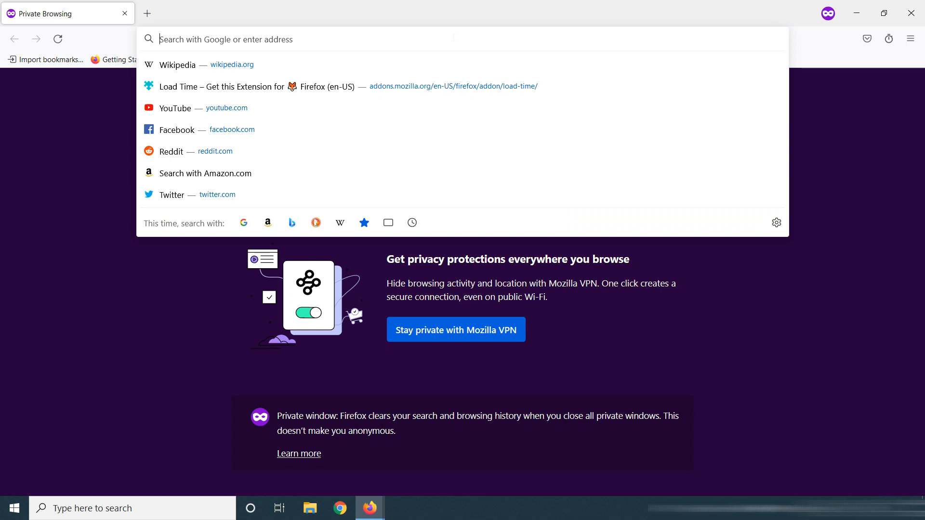
Load google.com in Firefox's private window to time the page, then switch away.
{"action": "type", "text": "google.com/"}
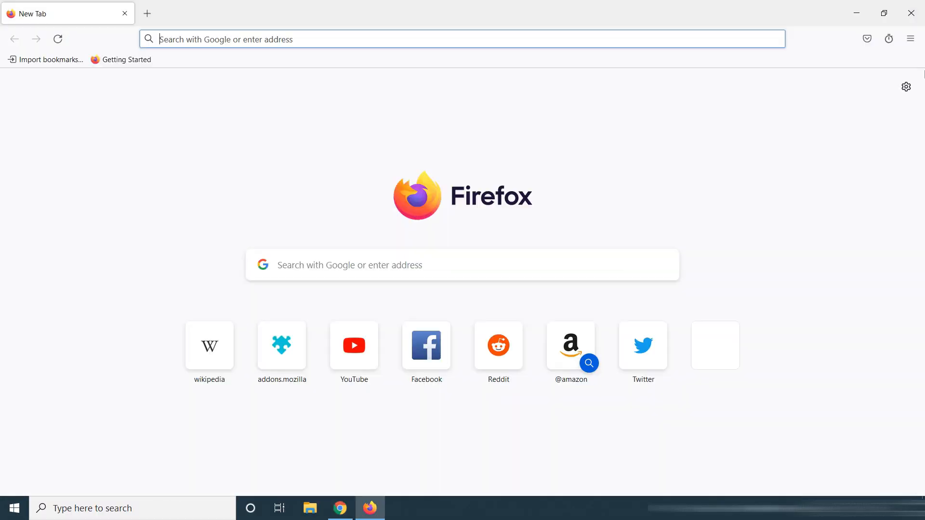
{"action": "left_click", "coordinate": [310, 508]}
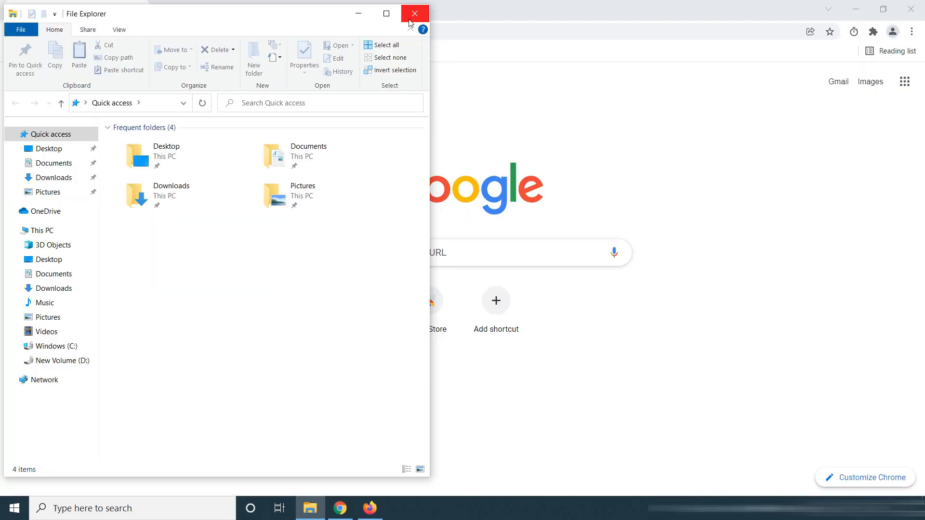
Close File Explorer and load nytimes.com in Chrome to time the page.
{"action": "left_click", "coordinate": [414, 13]}
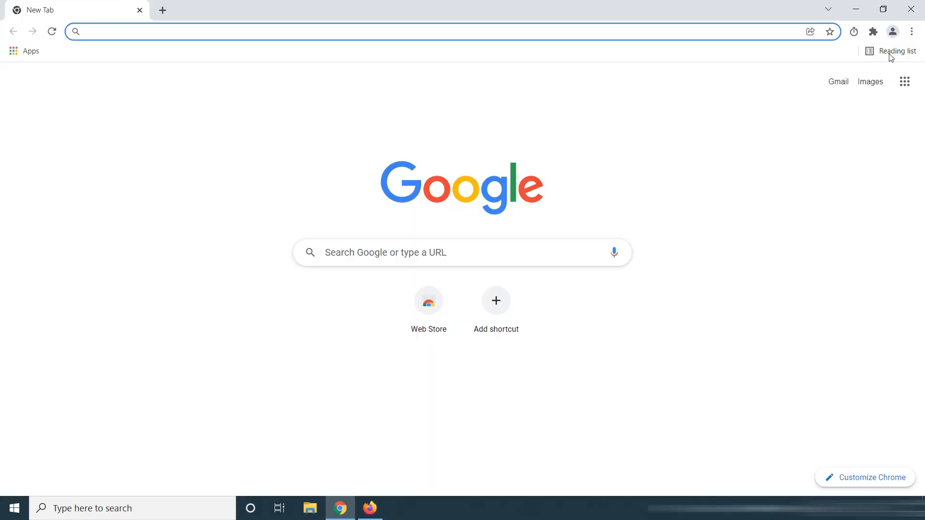
{"action": "type", "text": "nytimes.com"}
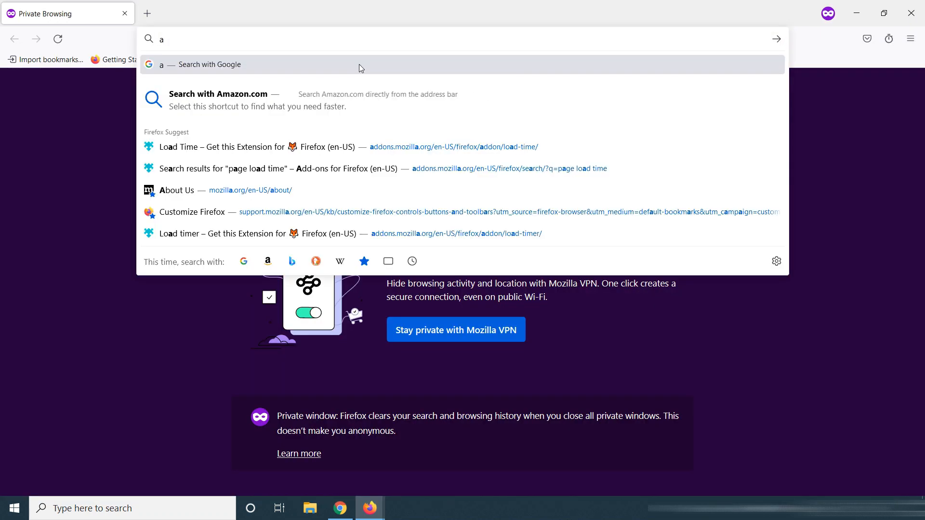
Load amazon.com in Firefox alongside the Google, Dailymotion, New York Times and Walmart tabs.
{"action": "type", "text": "mazon.co"}
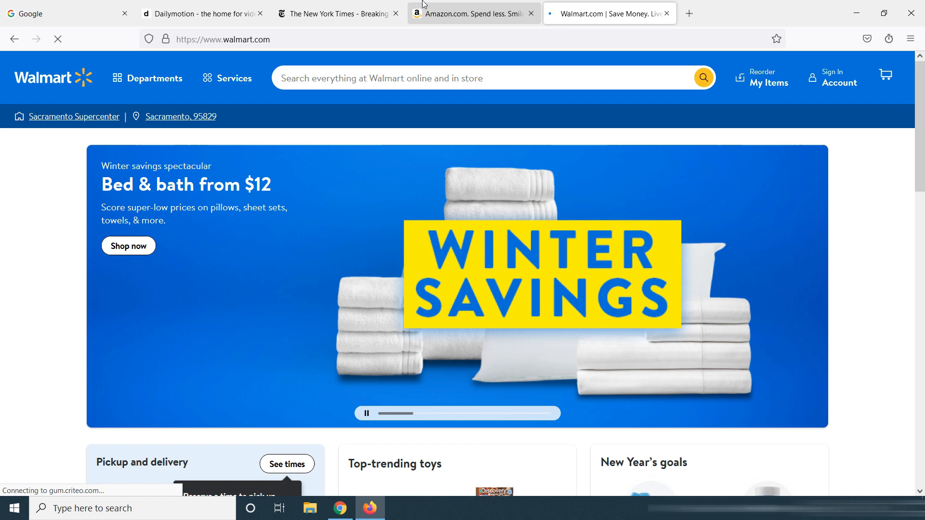
Browse the open site tabs, including The New York Times, then launch Task Manager.
{"action": "left_click", "coordinate": [608, 14]}
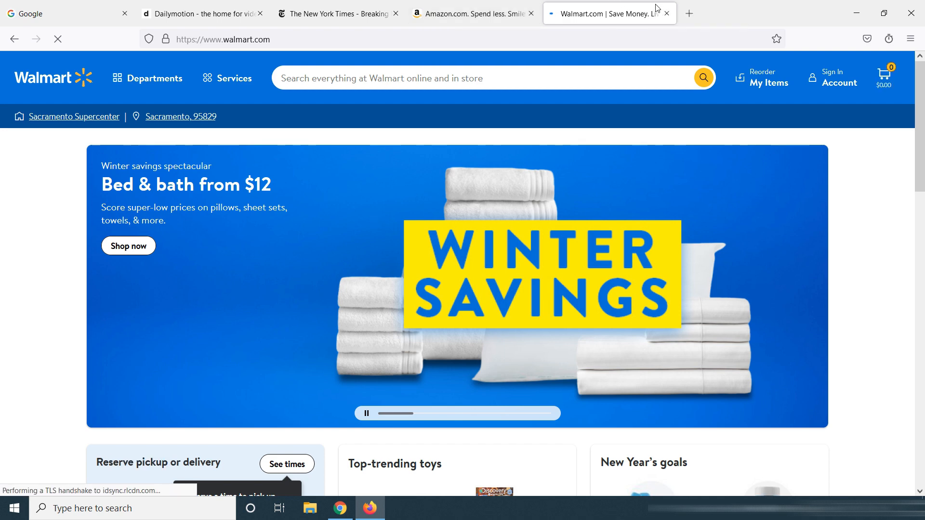
{"action": "left_click", "coordinate": [335, 13]}
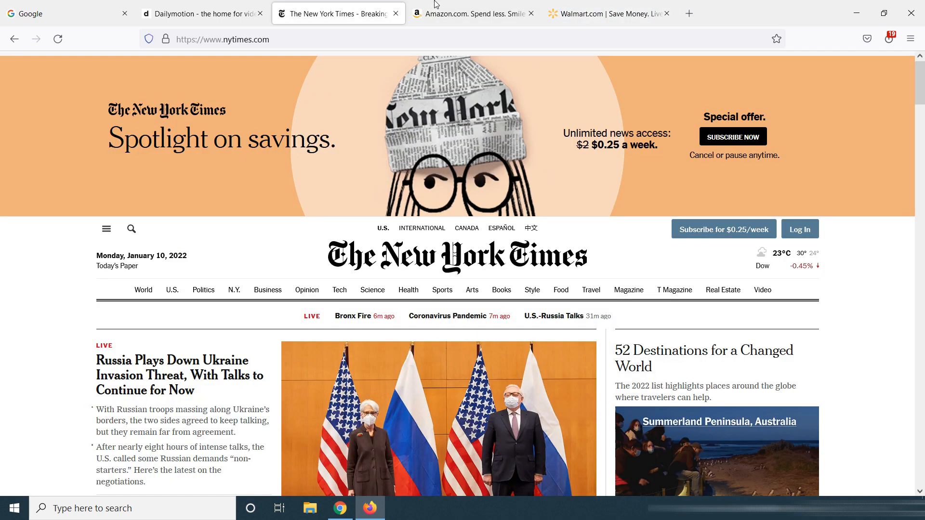
{"action": "left_click", "coordinate": [607, 13]}
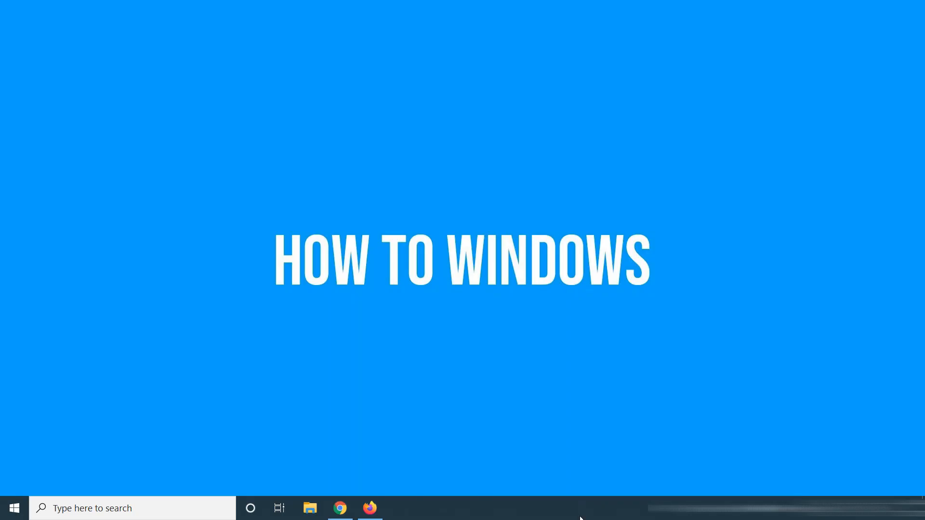
{"action": "left_click", "coordinate": [399, 508]}
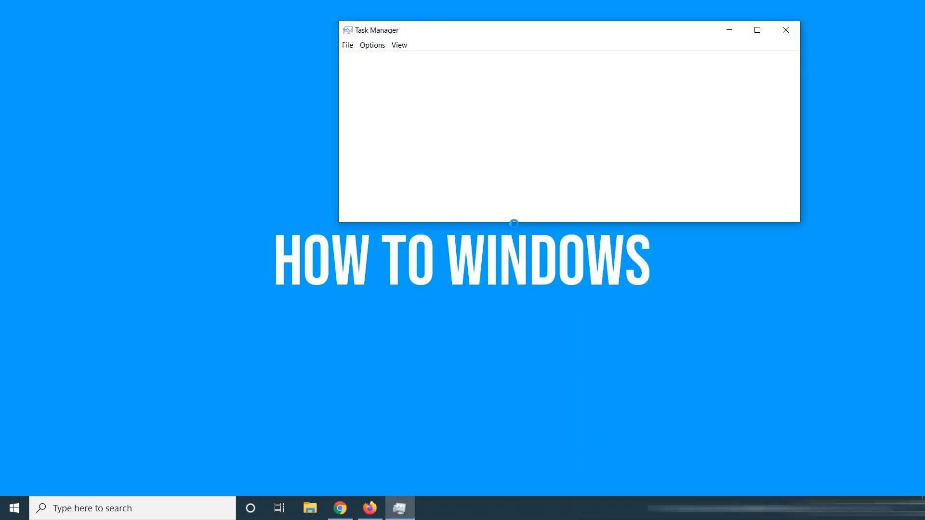